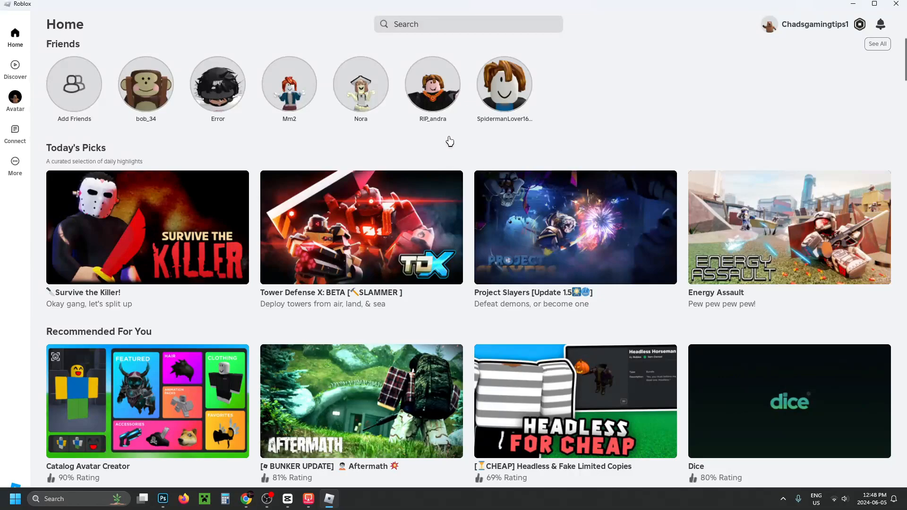
Step: Reach the Continue row on Home and open the PLS DONATE experience page
scroll(down, 3)
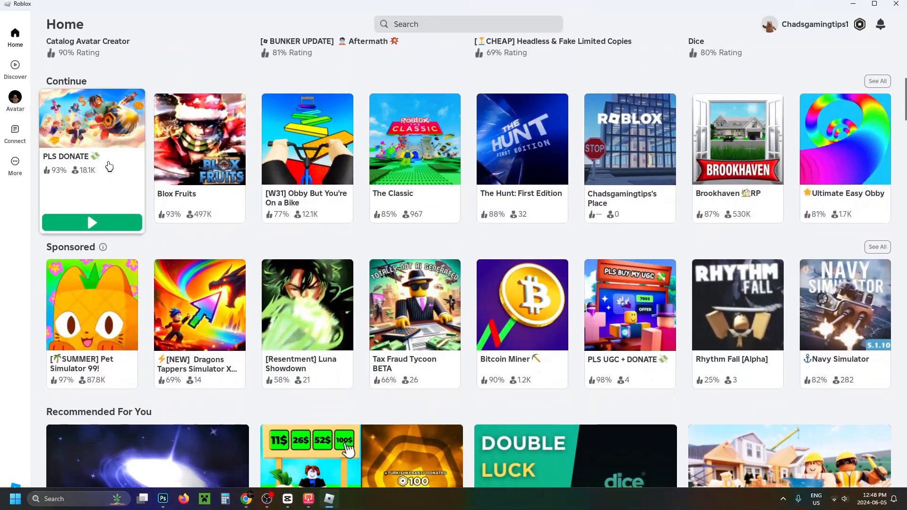
click(91, 117)
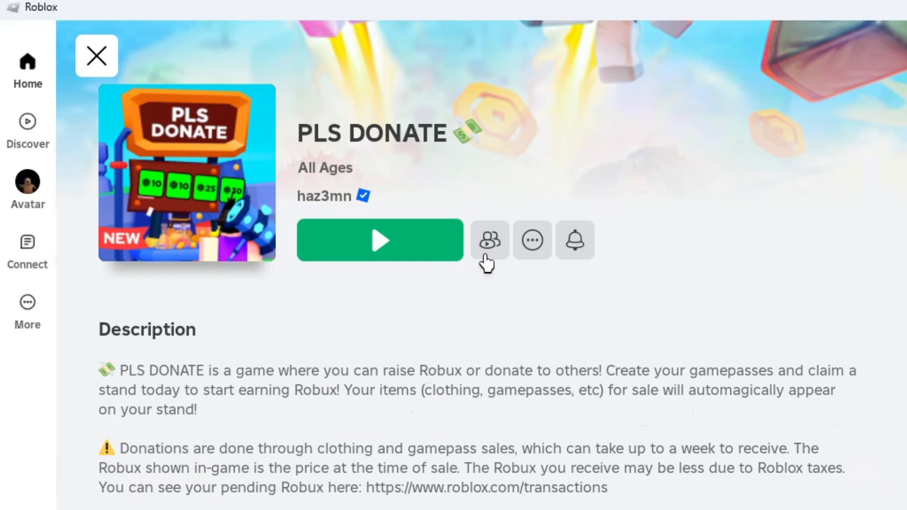
Step: Begin creating a private server for PLS DONATE and name it 'PLS DONATE'
click(488, 240)
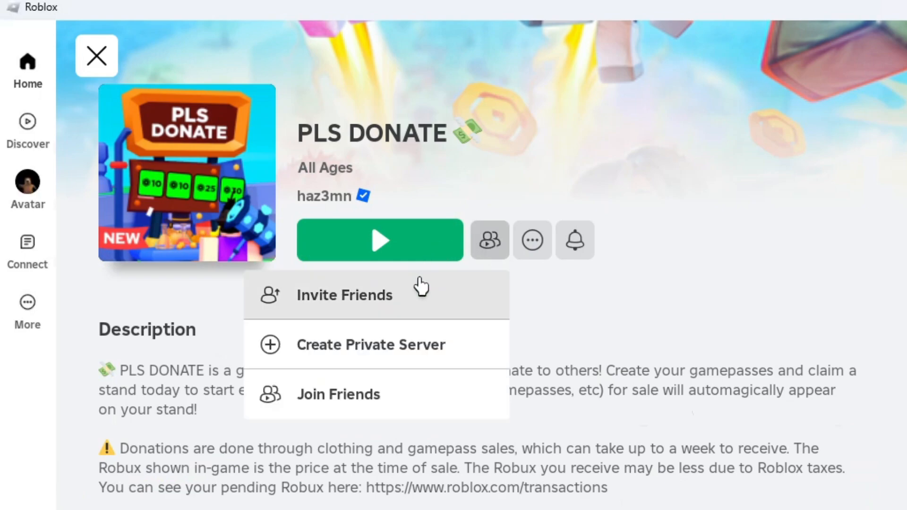
mouse_move(448, 353)
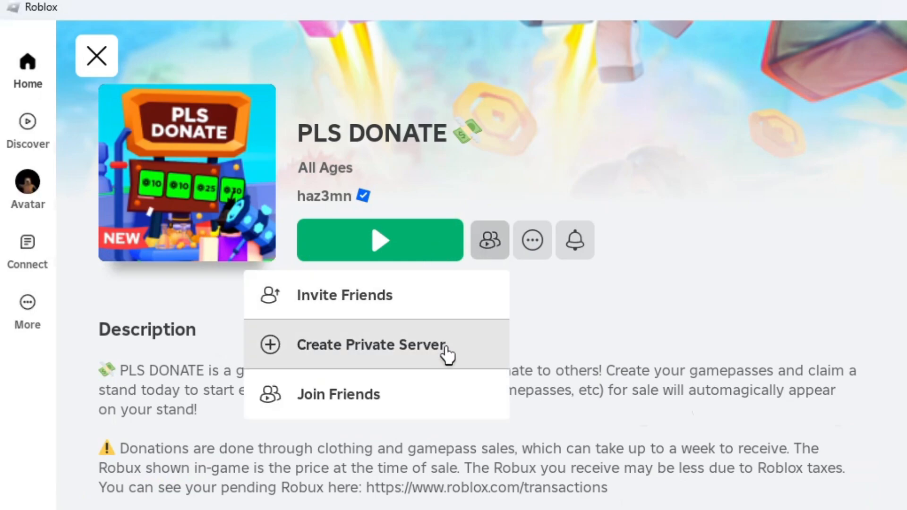
click(370, 345)
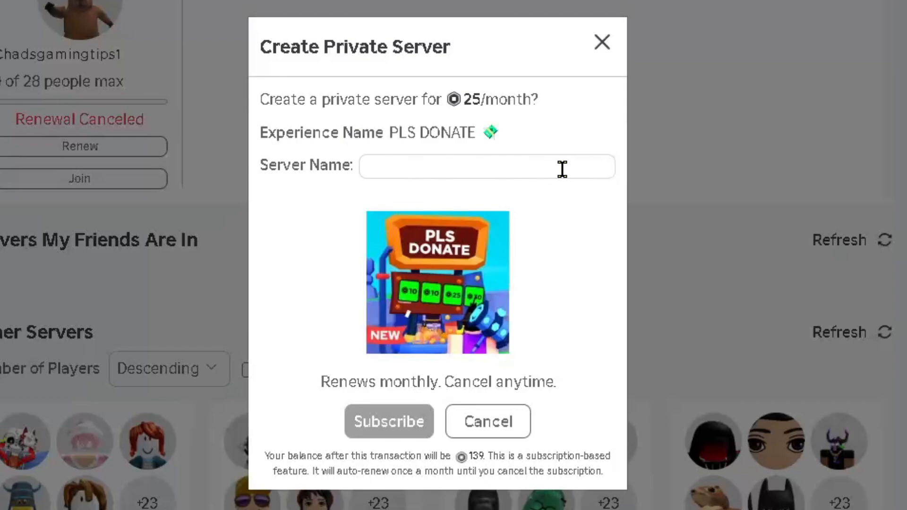
mouse_move(315, 128)
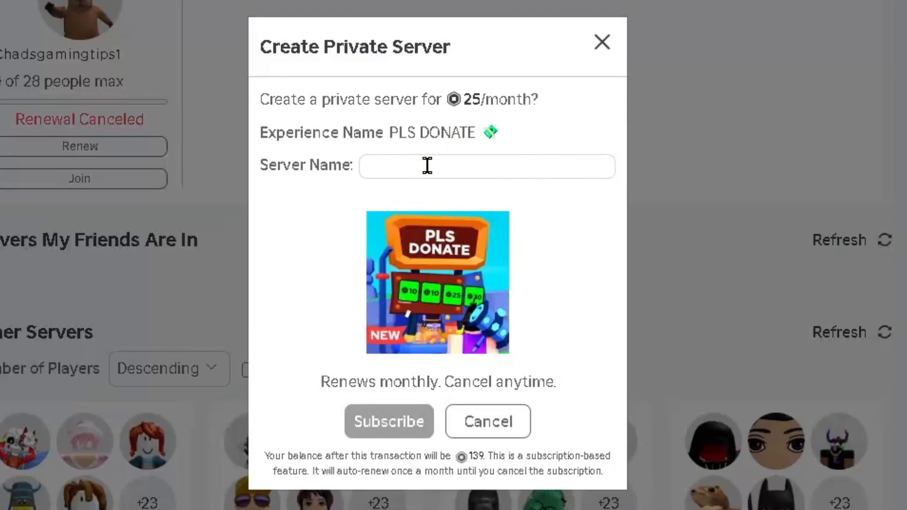
text(PLS DONATE)
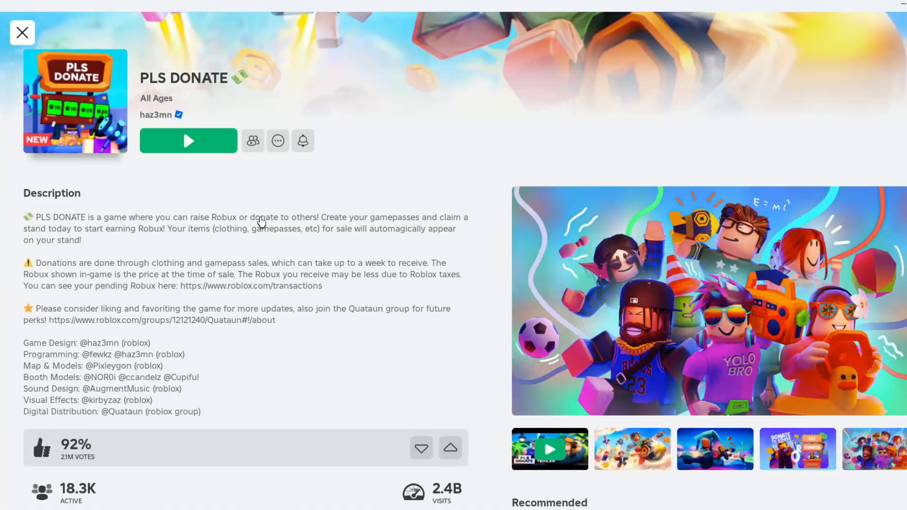
mouse_move(259, 157)
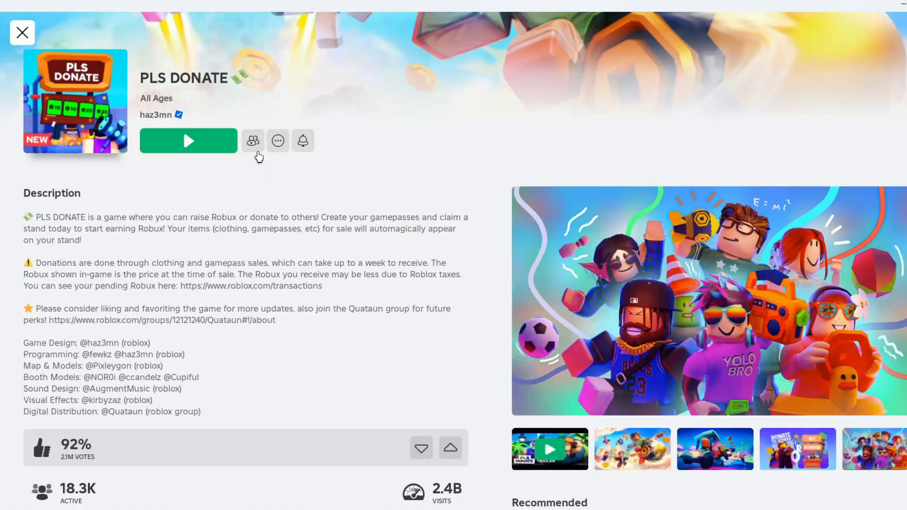
Step: Reopen the private server creation dialog from the servers options and dismiss it
click(252, 141)
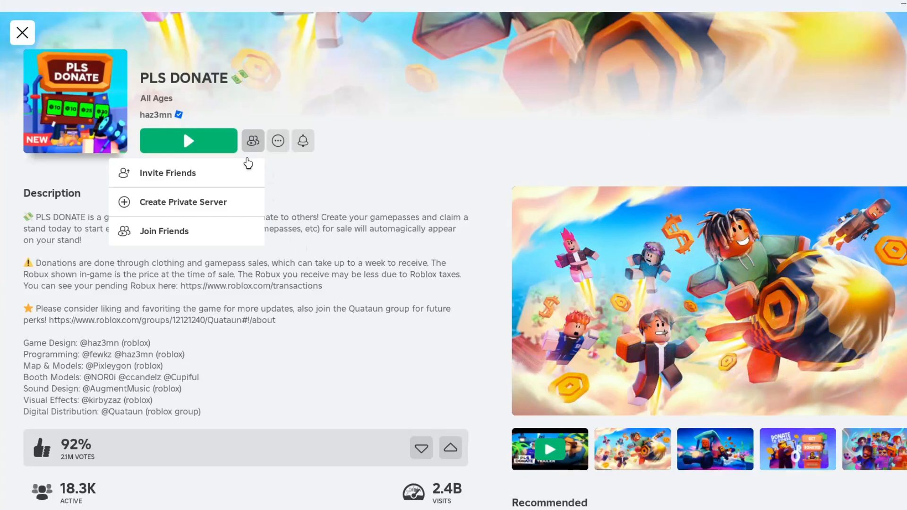
click(183, 202)
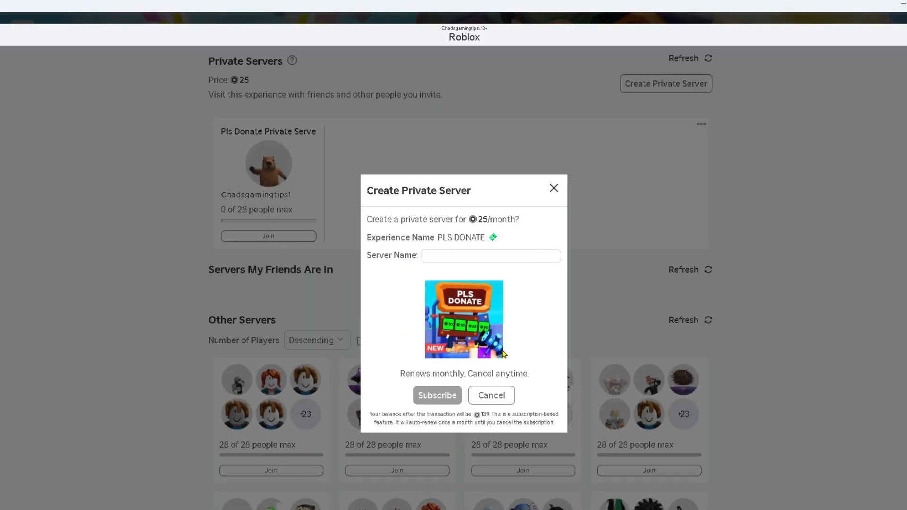
click(490, 395)
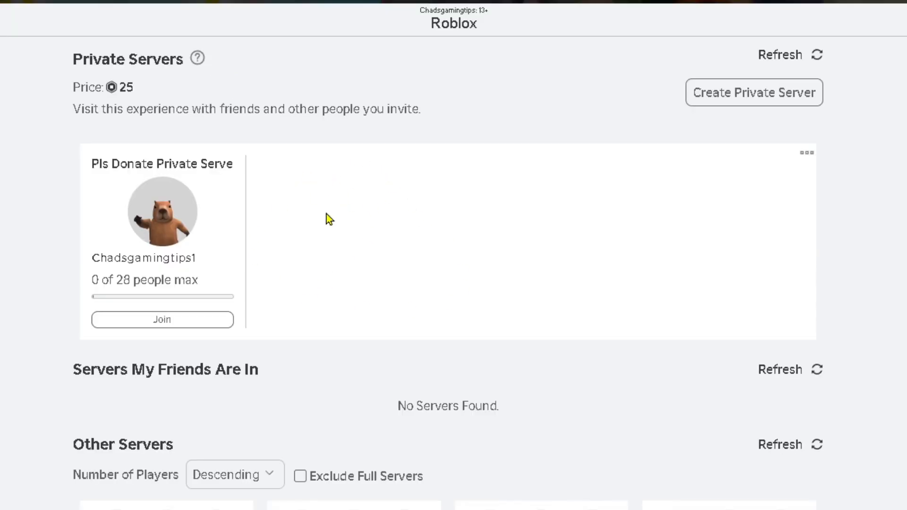
mouse_move(806, 154)
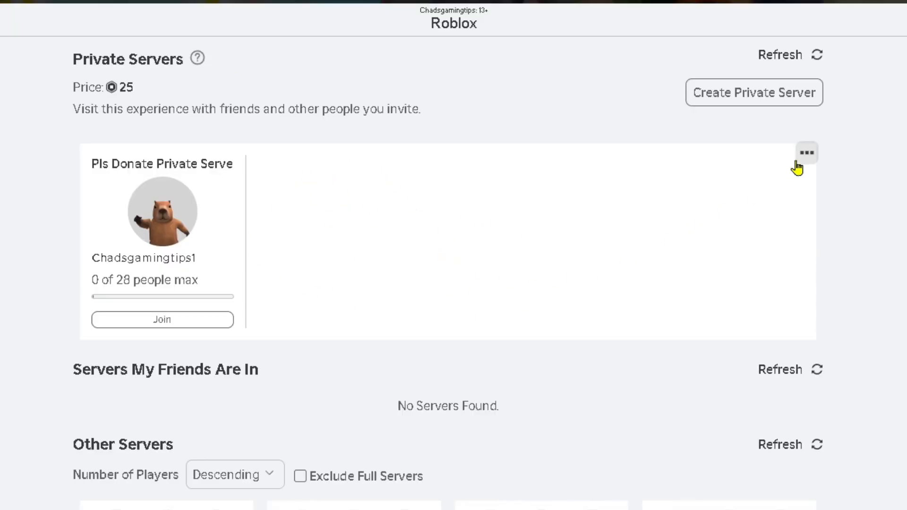
Step: Choose Configure from the existing PLS Donate Private Server's ⋯ menu
click(805, 153)
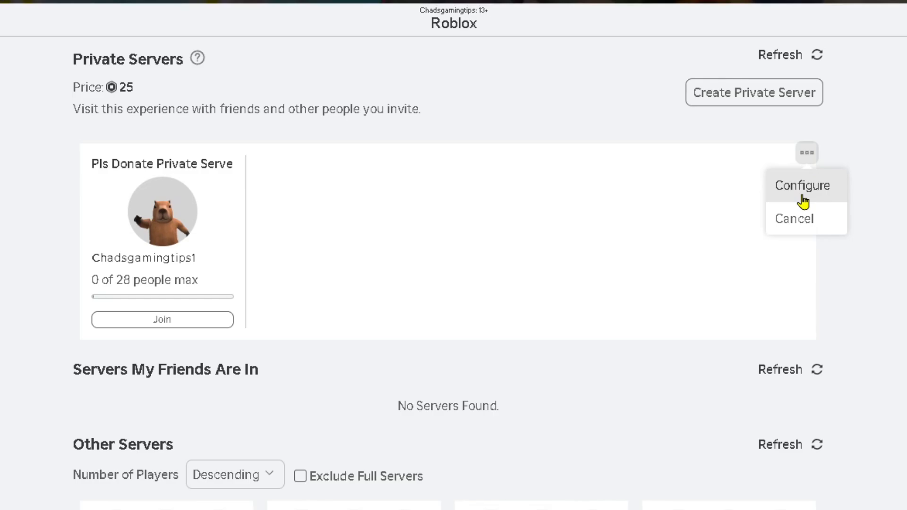
click(802, 185)
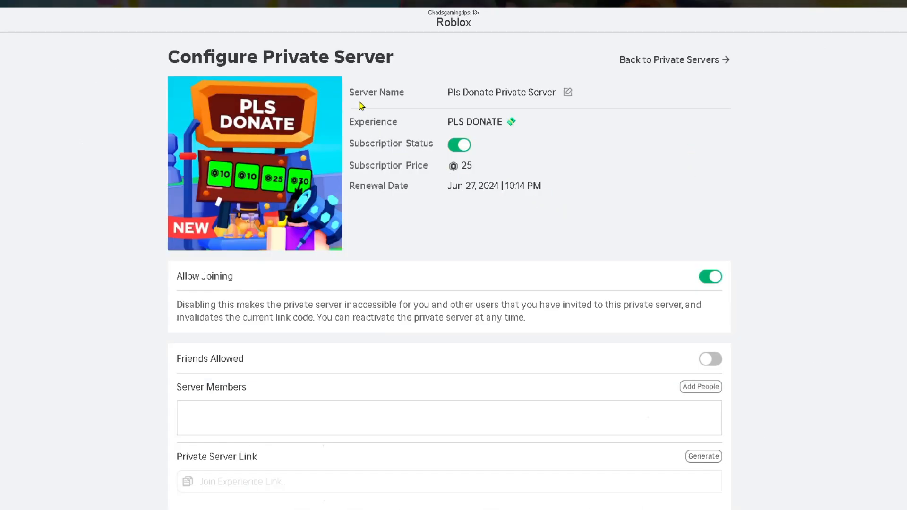
mouse_move(486, 174)
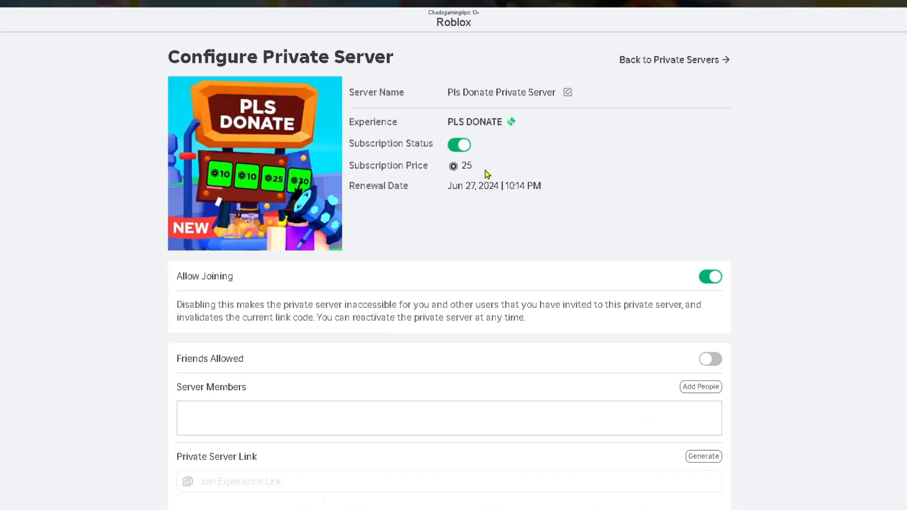
mouse_move(218, 283)
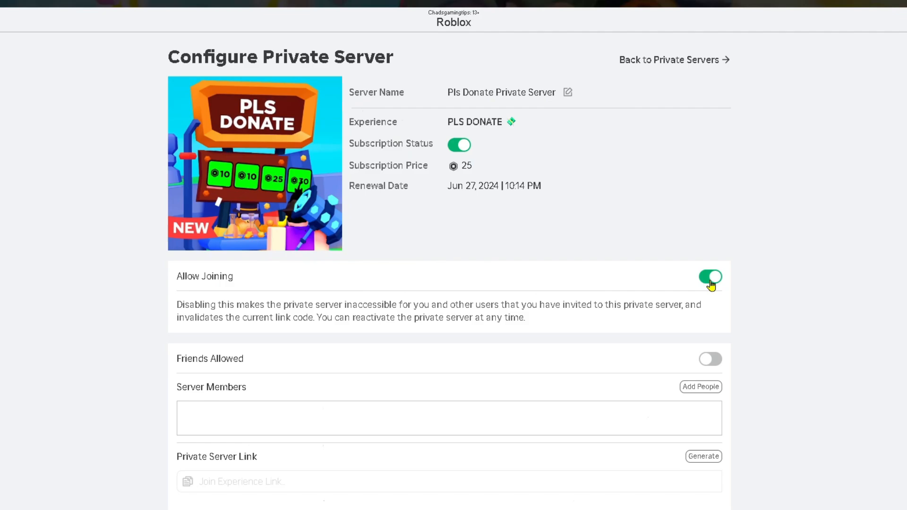
mouse_move(674, 396)
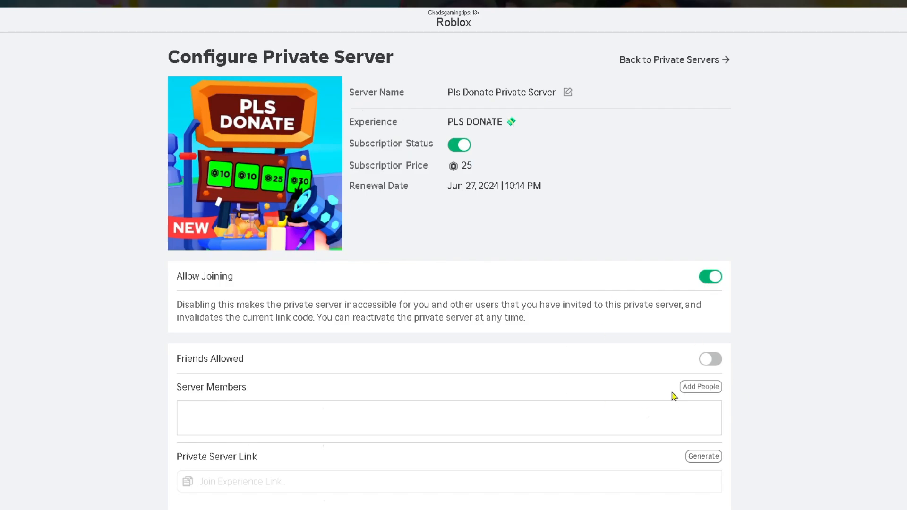
Step: Turn on Friends Allowed with joining kept on, return to the server list and join the server
click(710, 359)
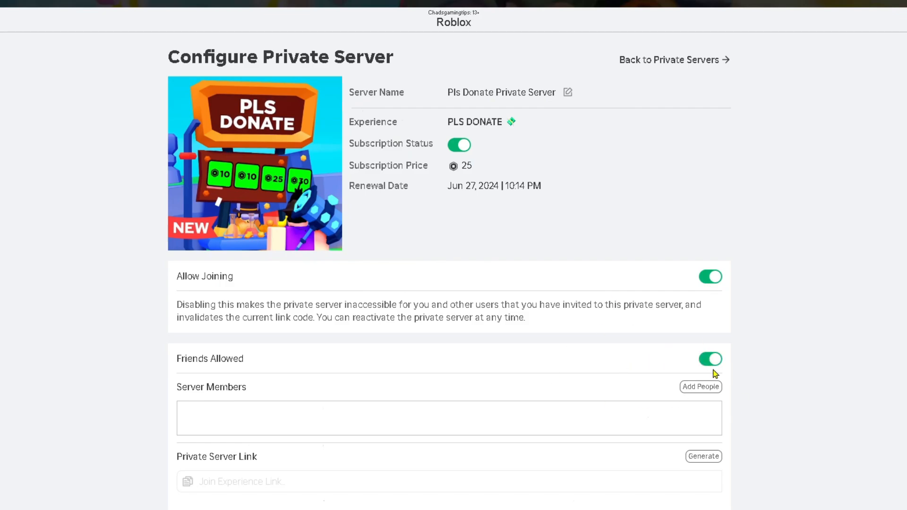
click(710, 359)
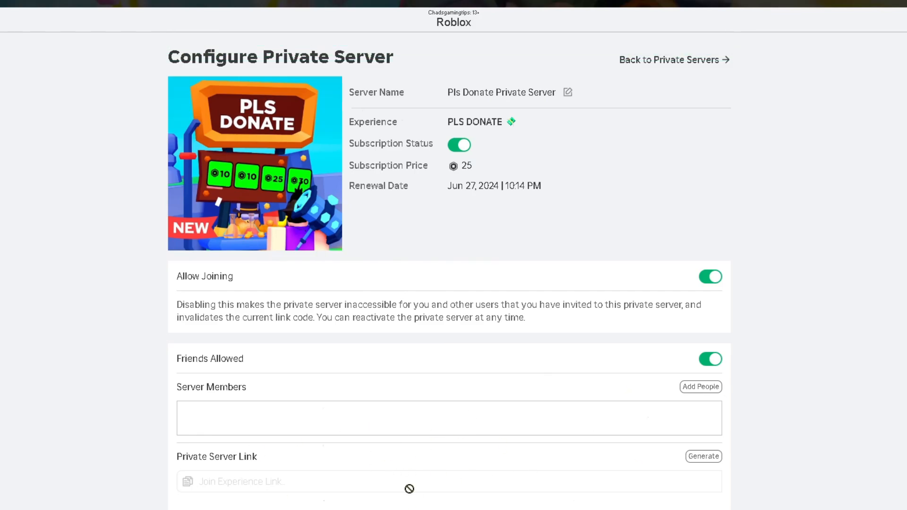
click(668, 60)
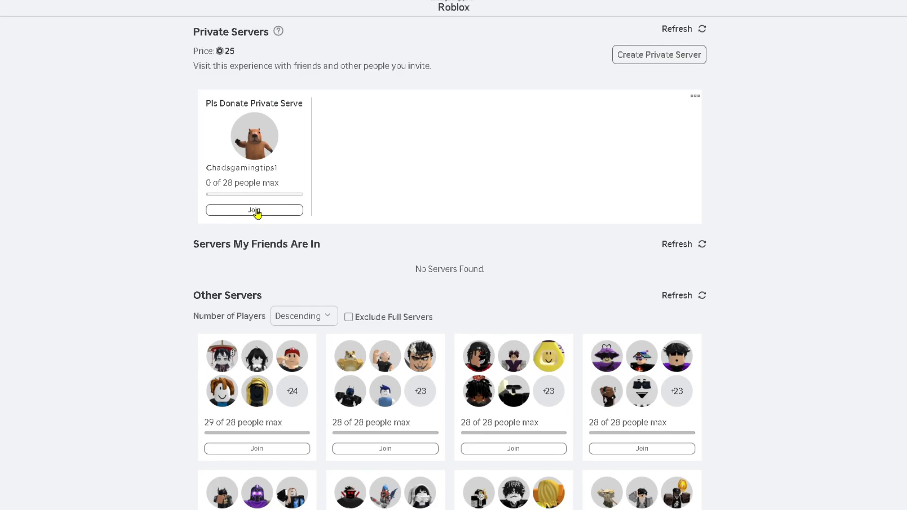
click(254, 209)
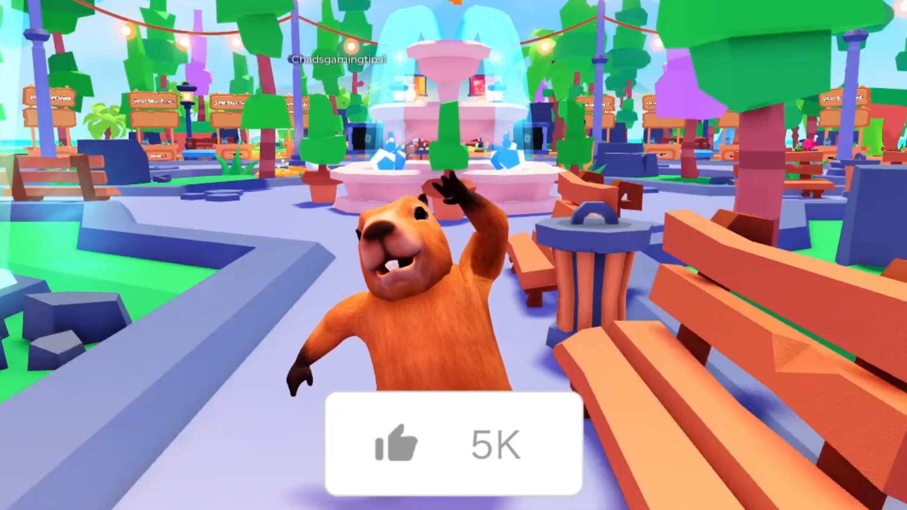